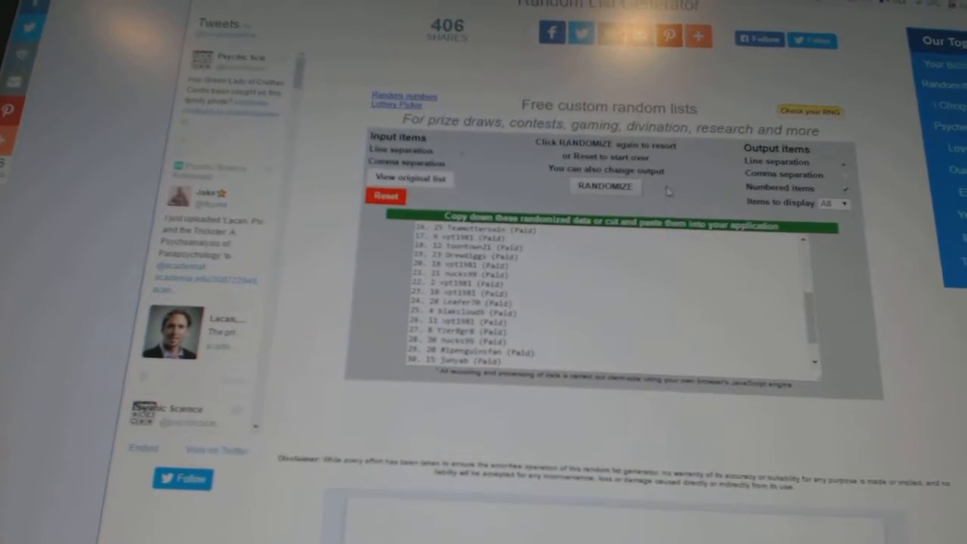
Randomize the numbered list of paid entrant names into a new order.
left_click(603, 187)
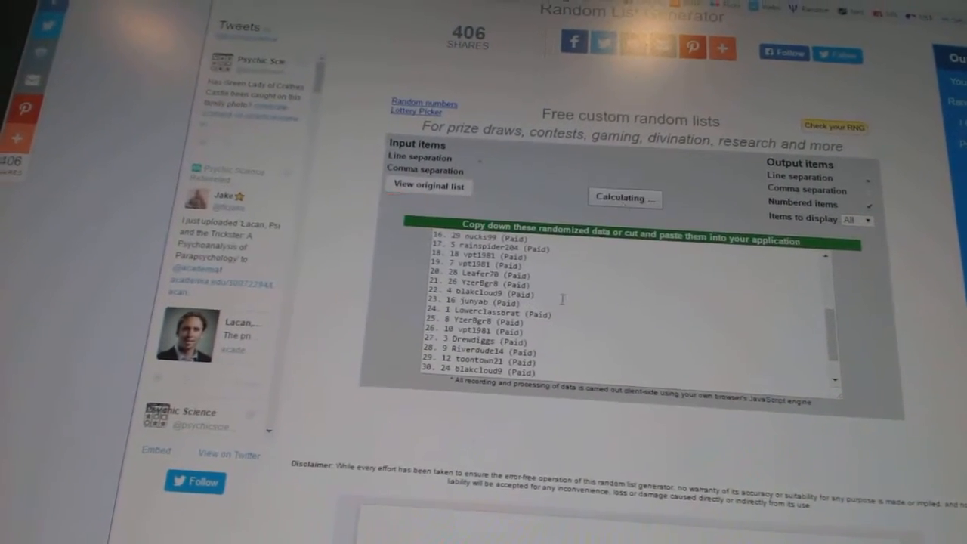